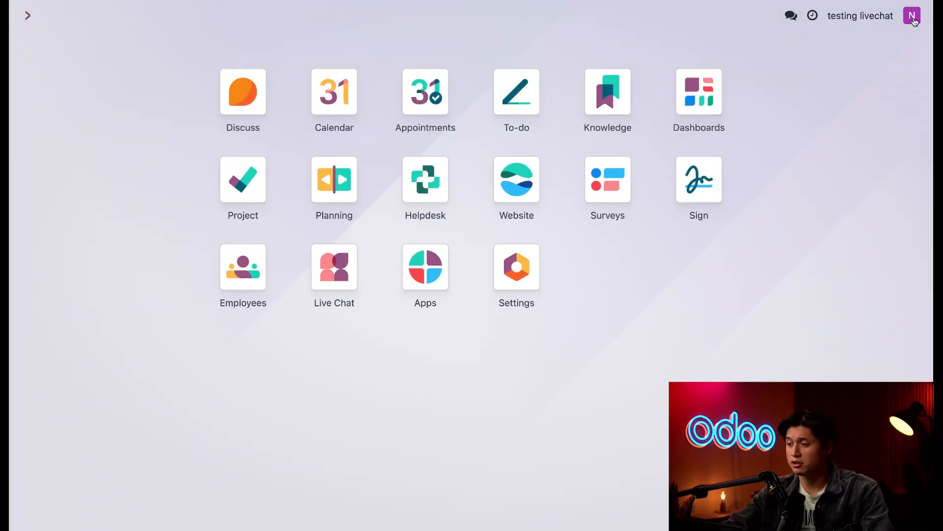
- Enter 'Nathan' as the online chat name in My Profile preferences
left_click(912, 16)
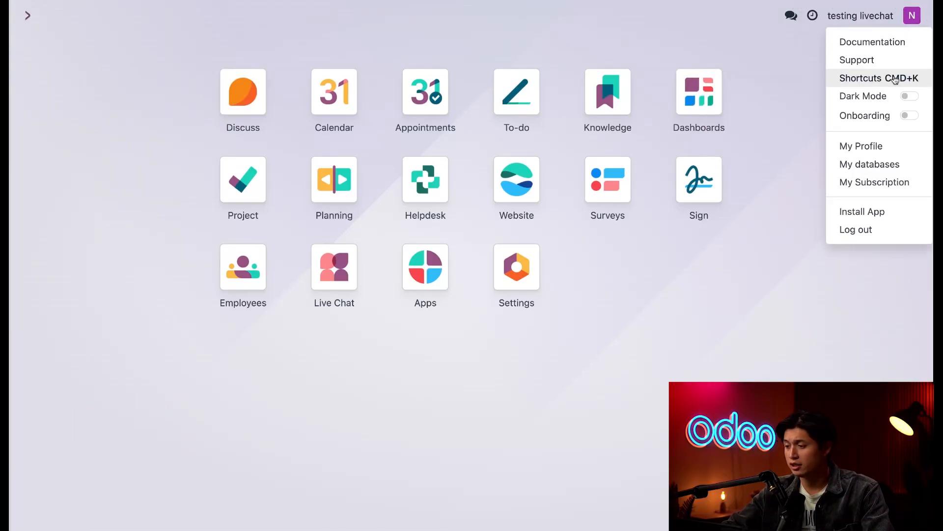
left_click(861, 145)
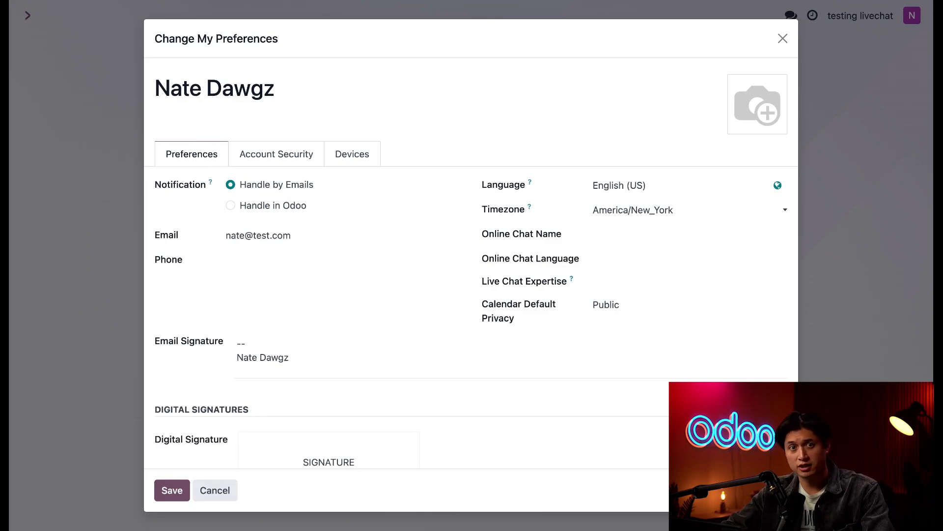
left_click(660, 234)
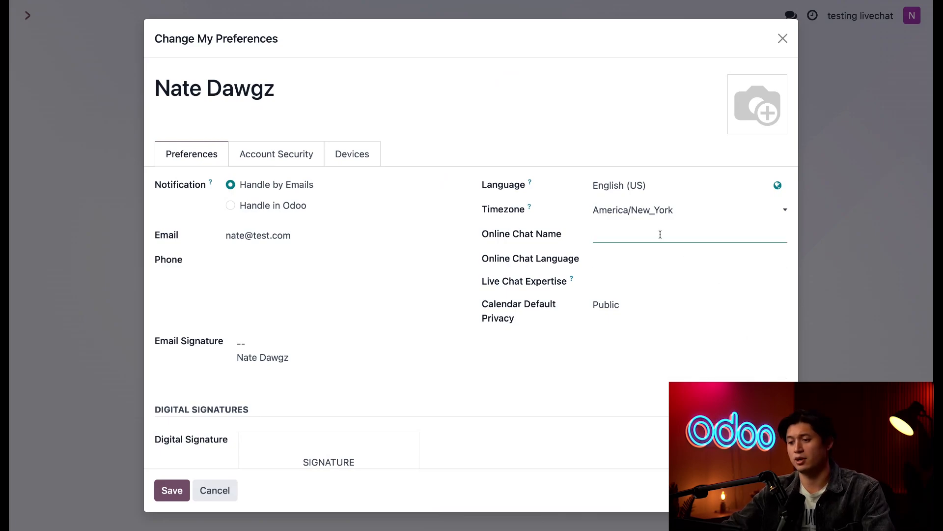
type("NA")
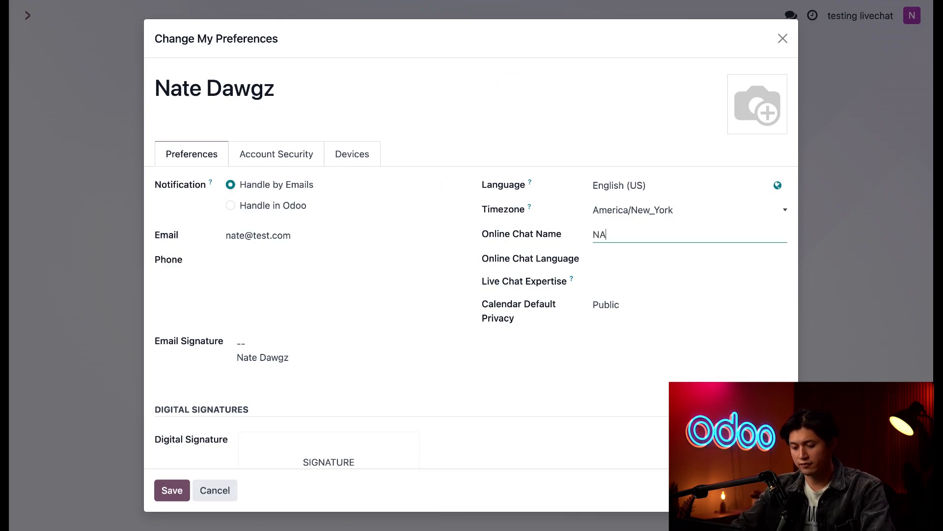
key("Backspace")
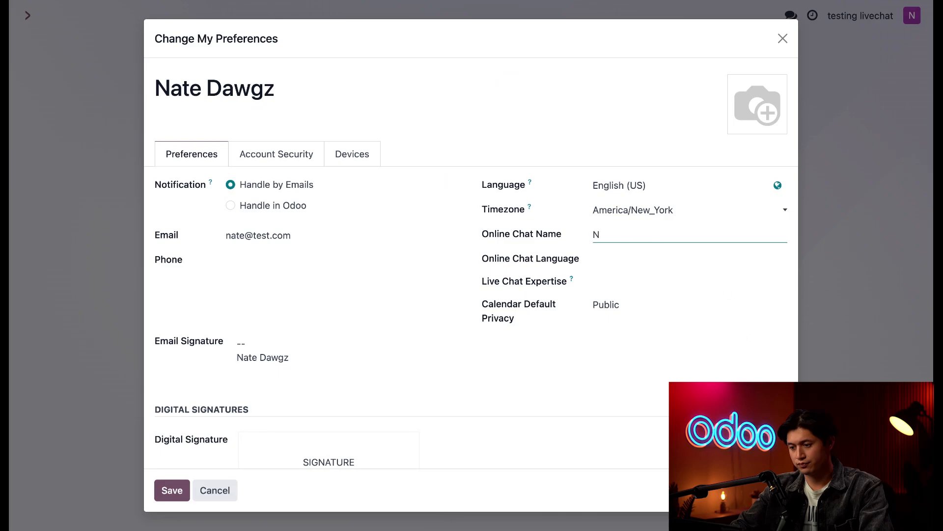
type("athan")
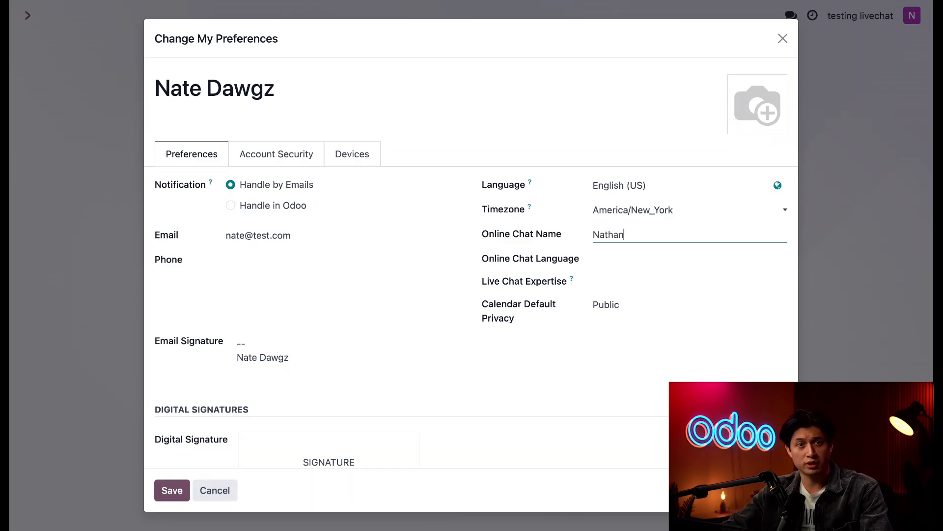
mouse_move(665, 251)
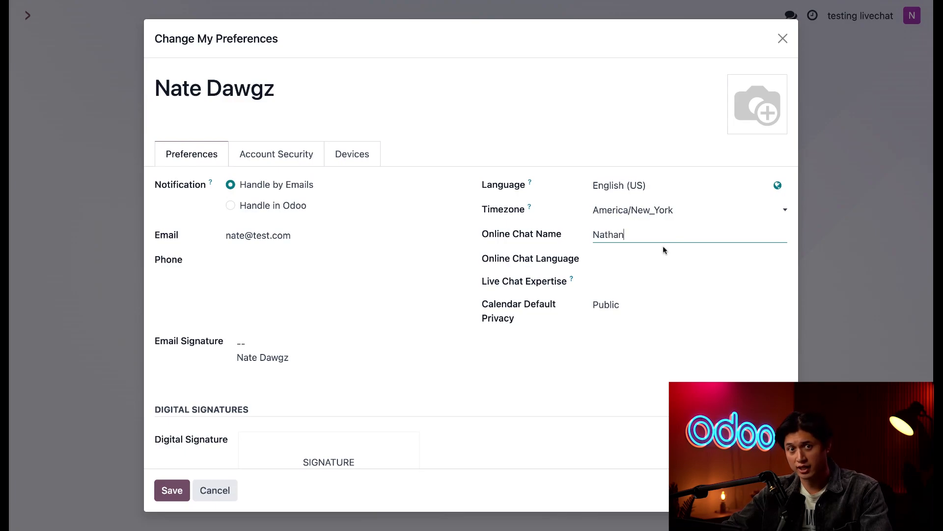
- Add Spanish / Español to the online chat languages alongside English (US)
left_click(662, 259)
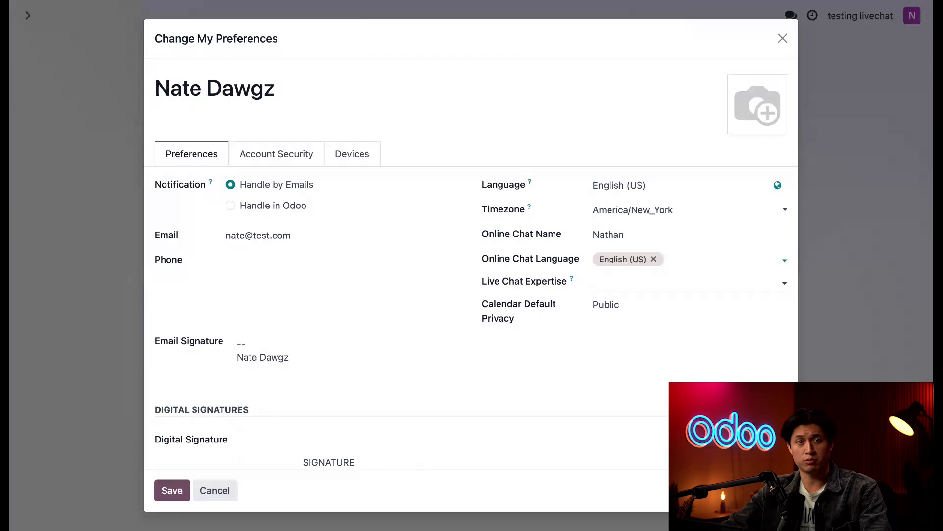
left_click(784, 260)
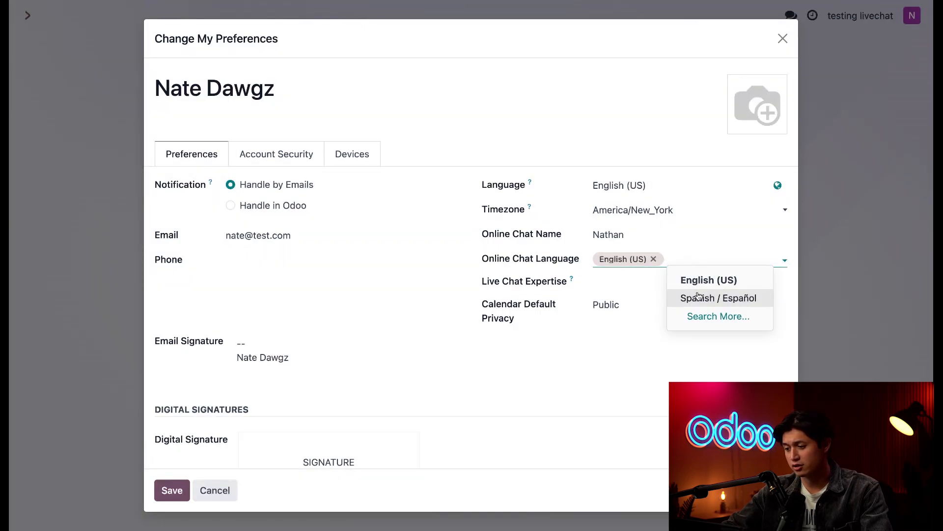
left_click(720, 298)
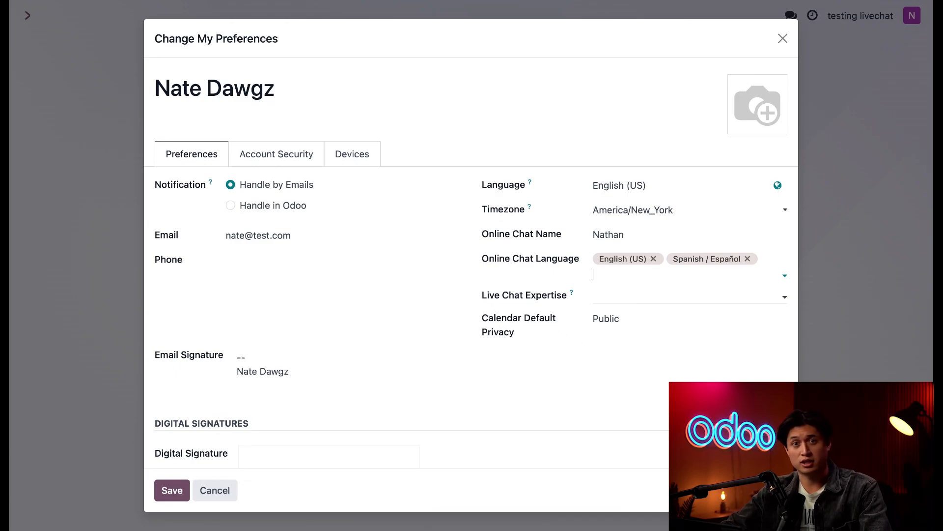
- Set Accounting as live chat expertise and save the preferences
left_click(685, 295)
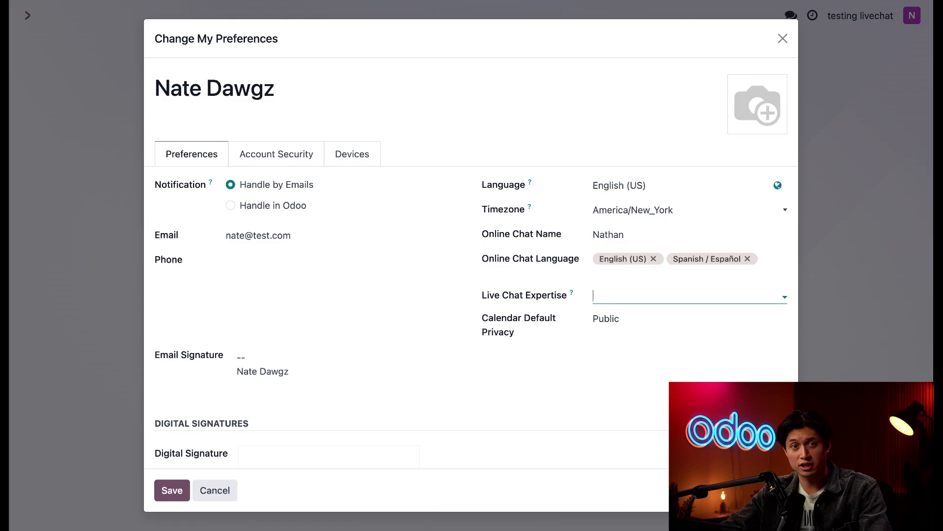
left_click(688, 296)
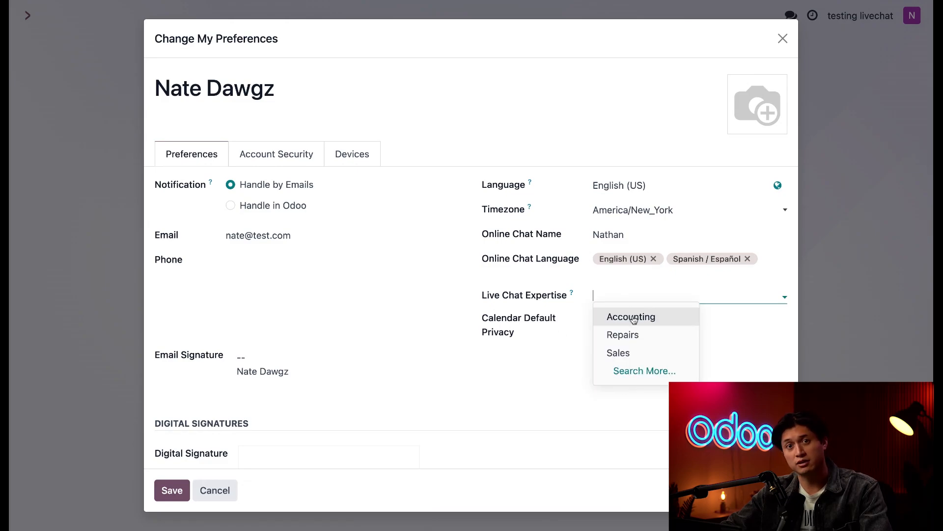
left_click(630, 316)
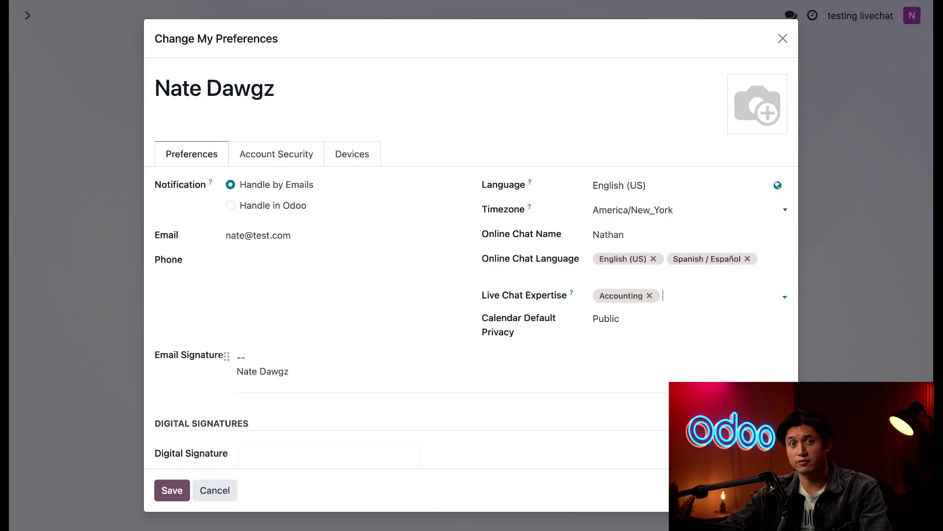
mouse_move(482, 385)
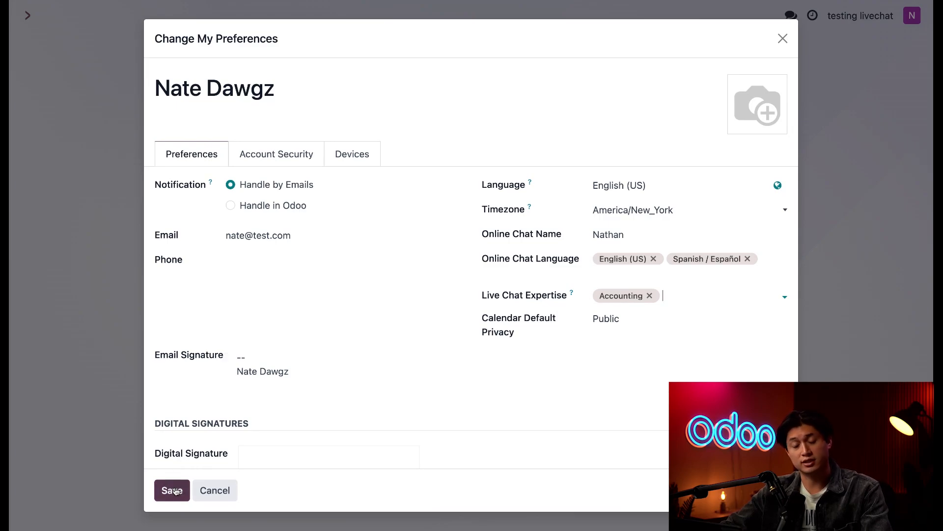
left_click(171, 490)
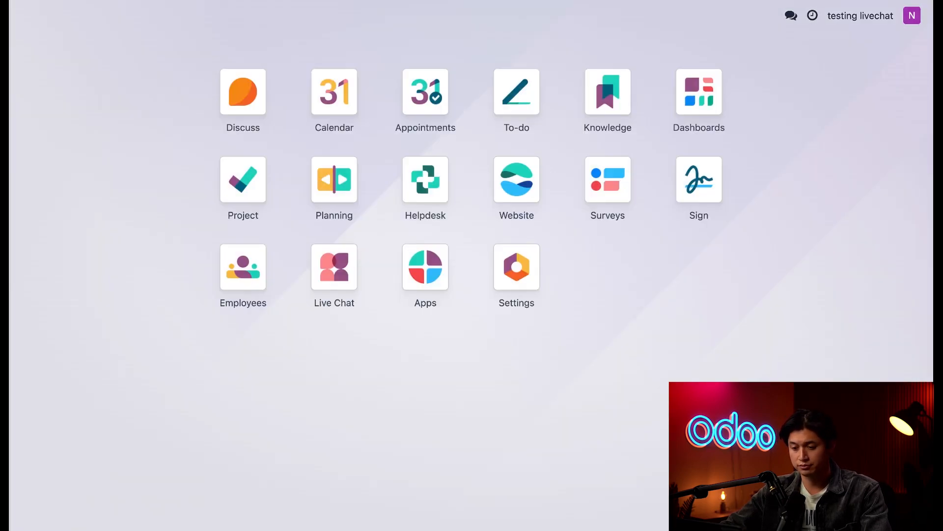
mouse_move(312, 413)
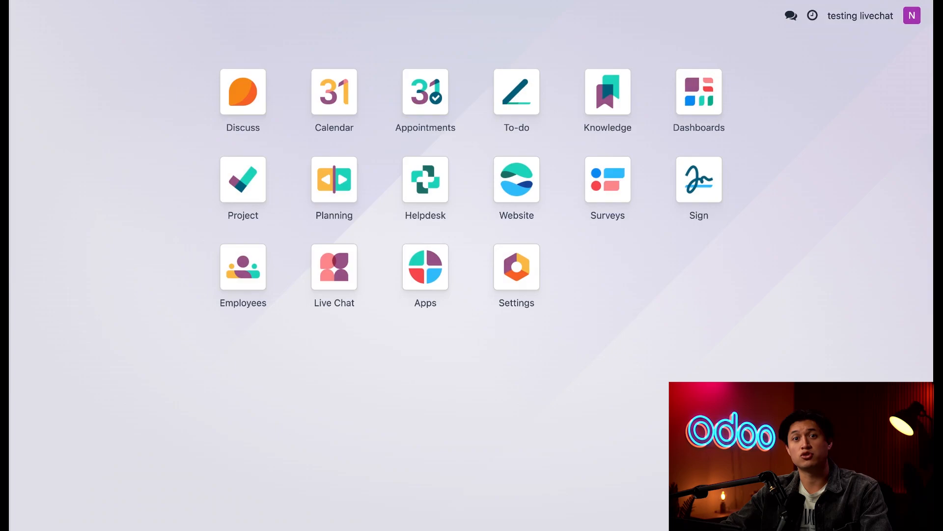
mouse_move(334, 266)
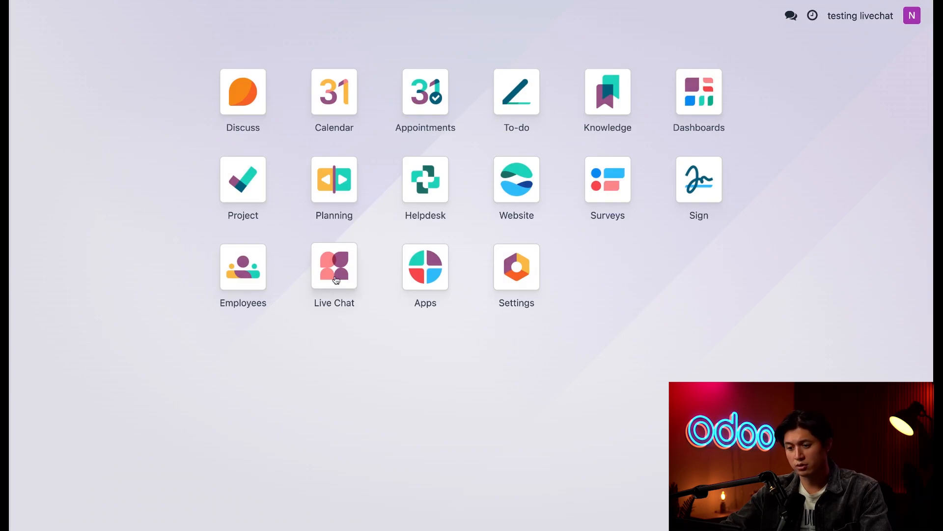
- Join the Customer Care channel from the Live Chat app
left_click(334, 266)
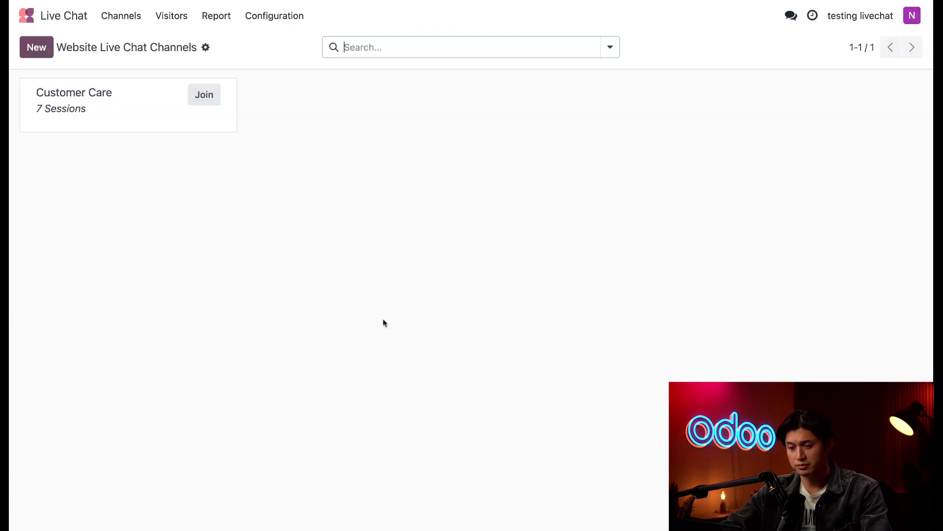
mouse_move(368, 227)
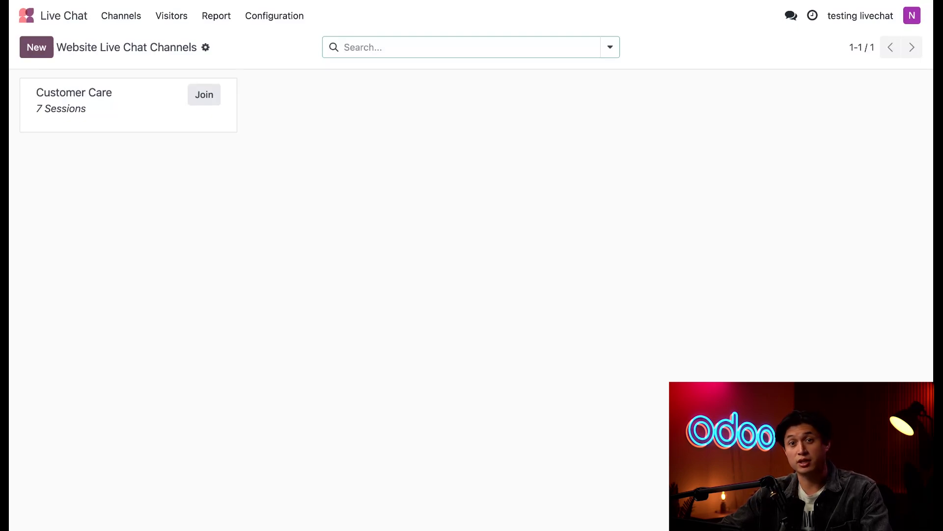
mouse_move(204, 101)
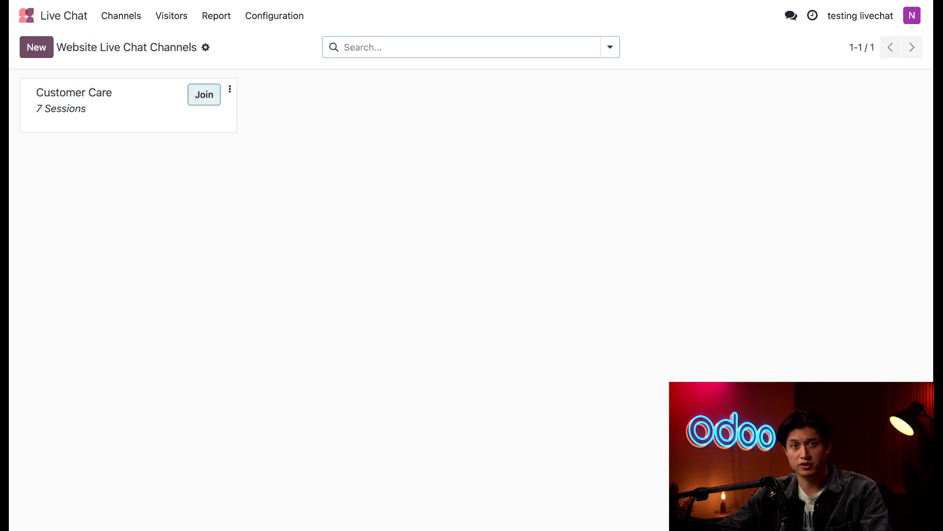
left_click(203, 94)
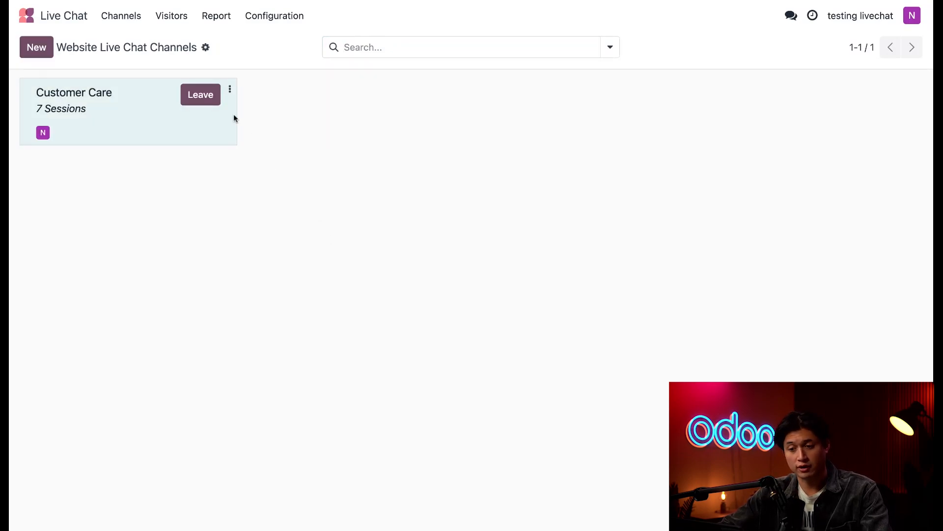
mouse_move(408, 299)
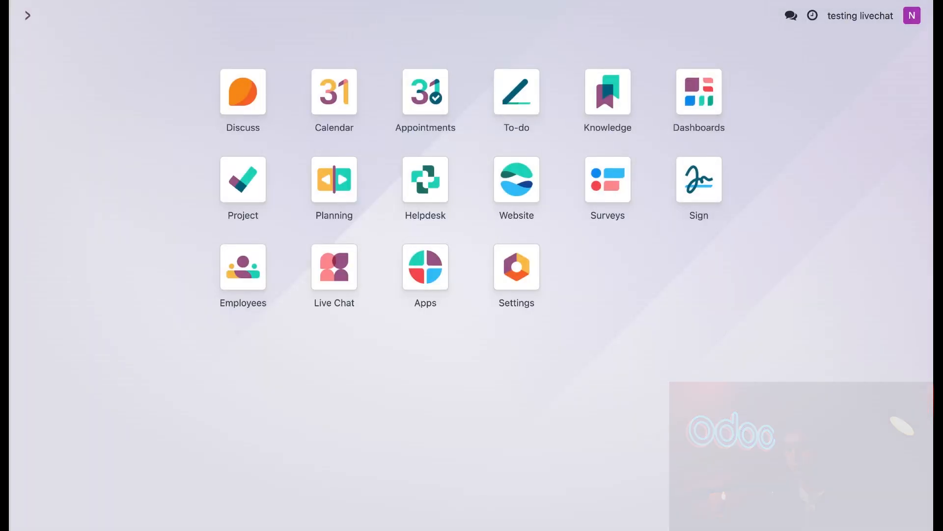
- Open the visitor chat and send the canned 'info' question asking about their issue
left_click(790, 15)
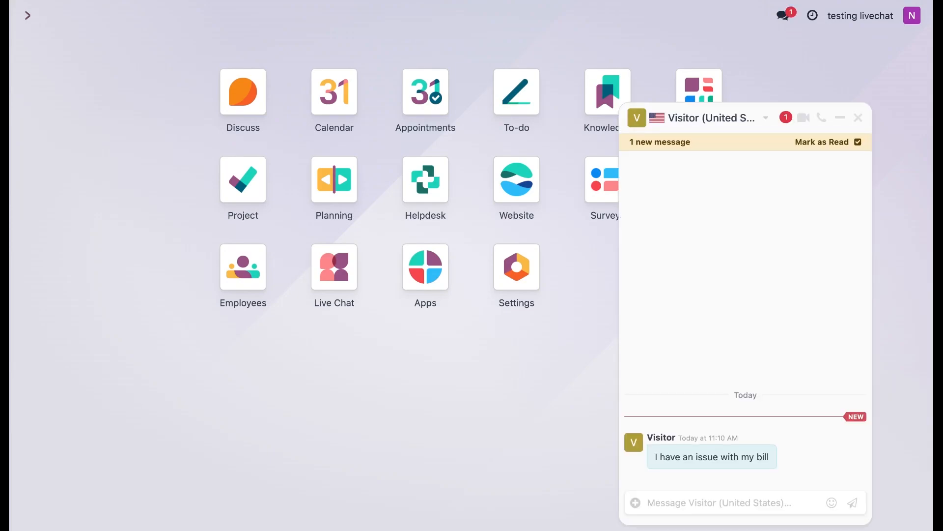
mouse_move(676, 373)
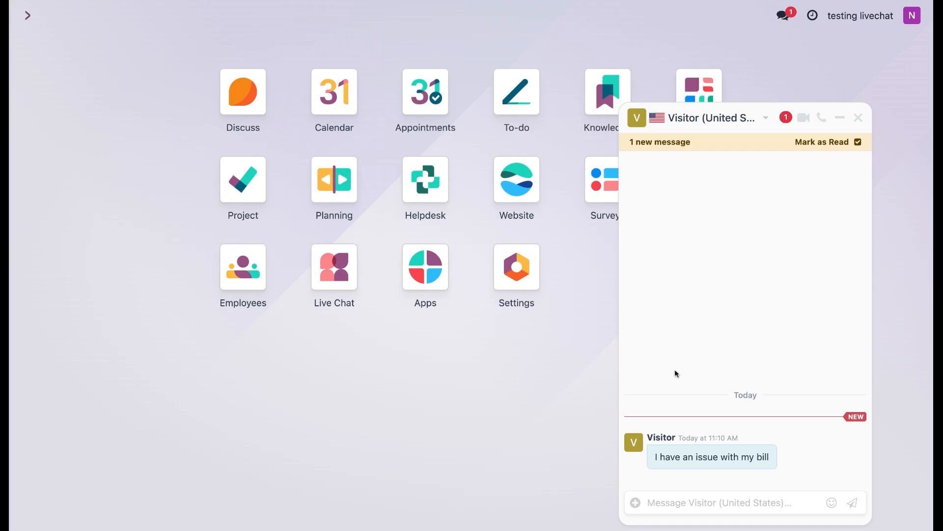
mouse_move(513, 401)
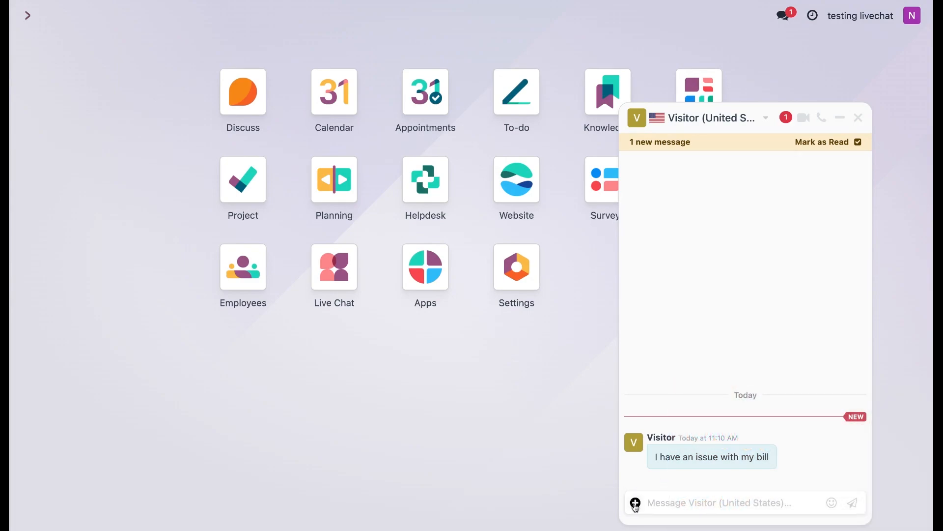
left_click(635, 502)
type(":")
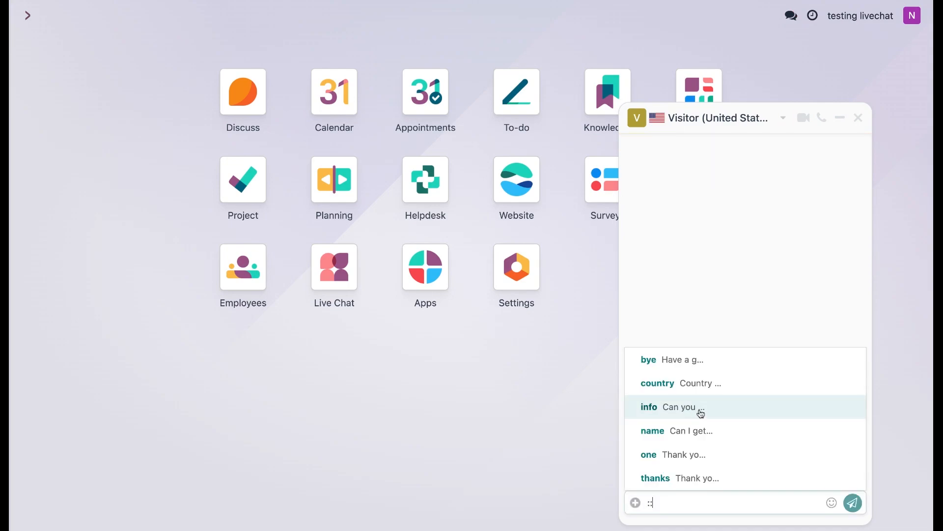
left_click(673, 407)
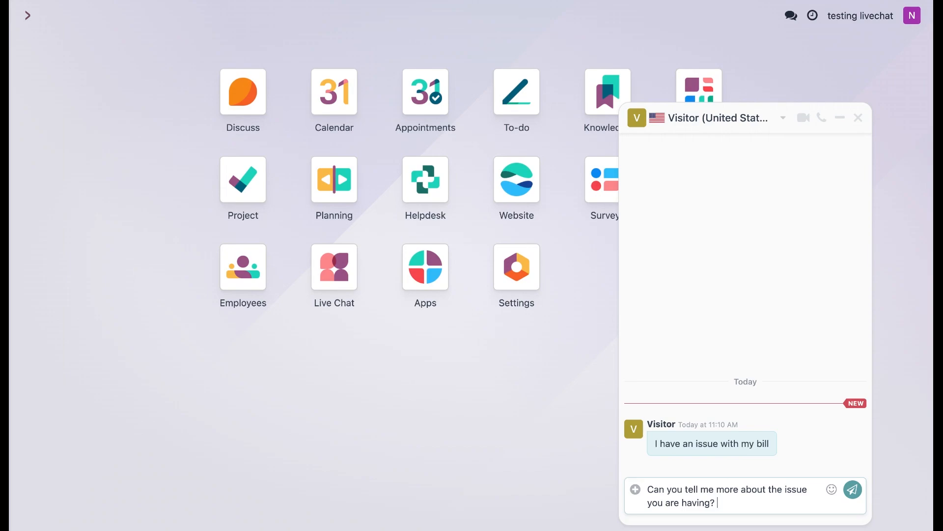
left_click(852, 489)
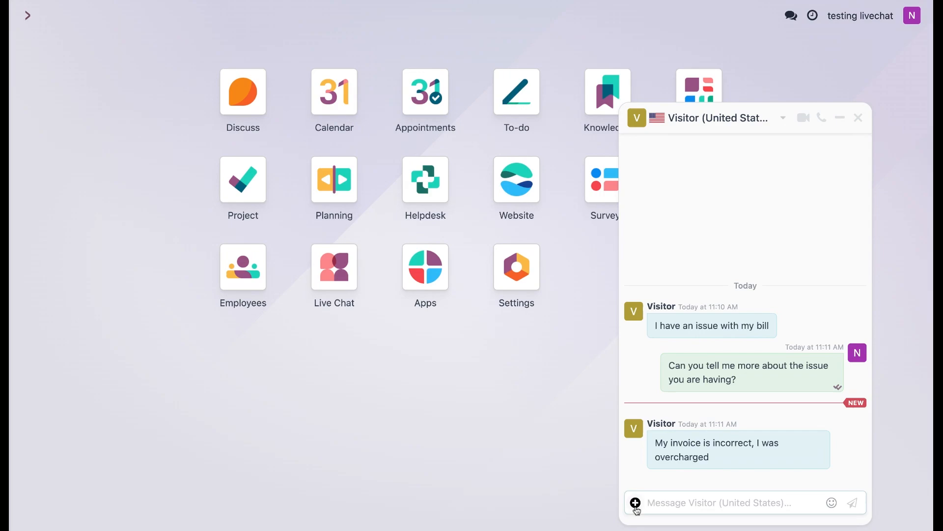
- Send the canned 'name' response requesting name, email and order number
left_click(635, 502)
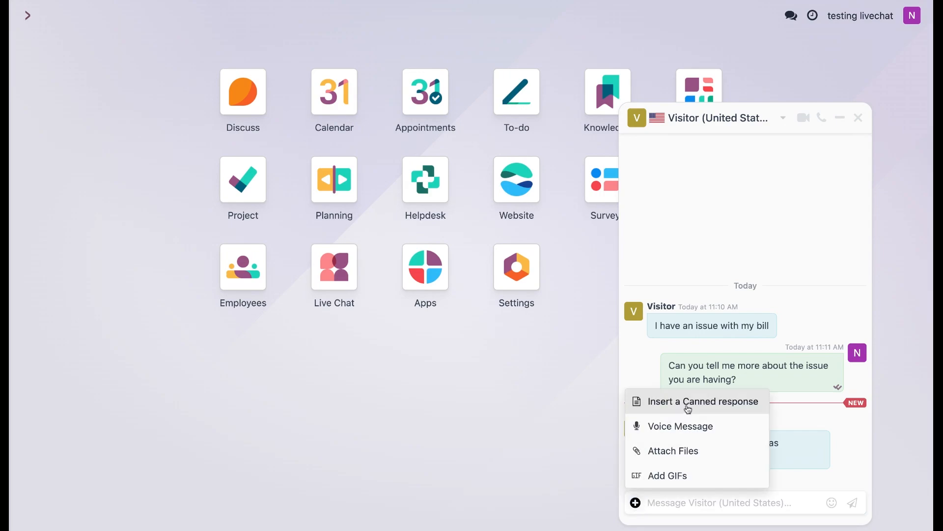
left_click(702, 400)
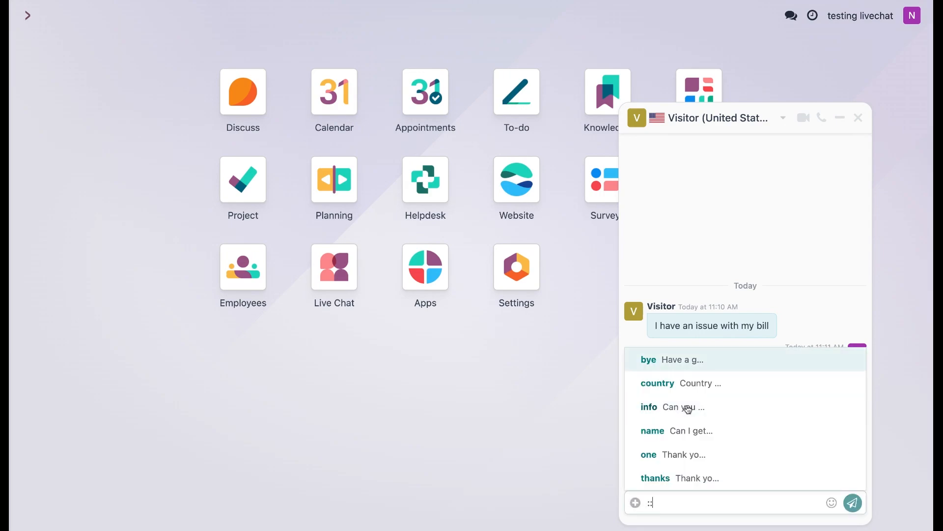
mouse_move(682, 430)
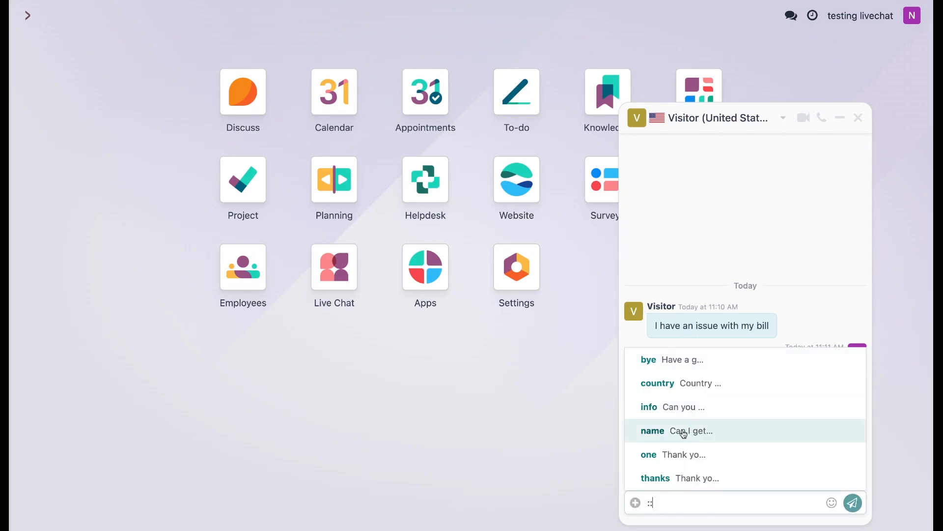
left_click(653, 430)
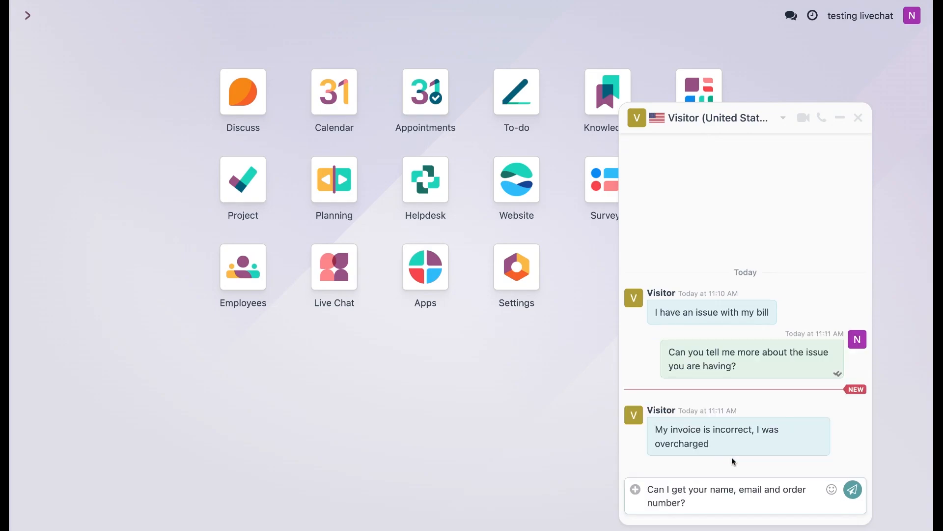
left_click(853, 489)
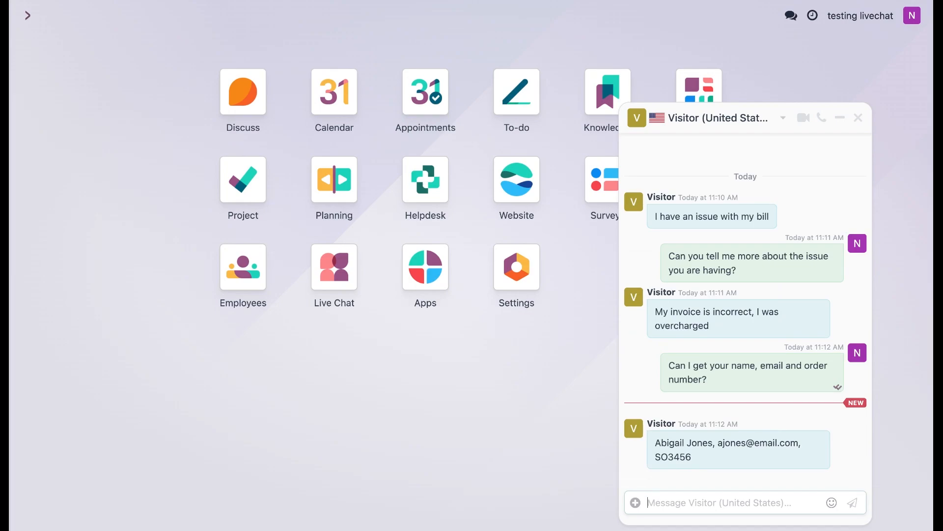
mouse_move(635, 502)
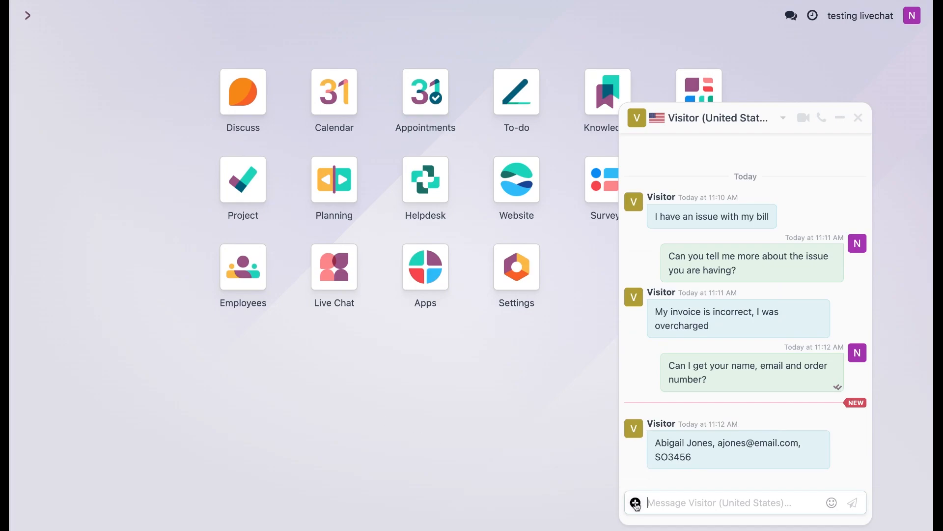
- Send the 'thanks' canned response with 'Someone will contact you soon!' appended
type("::")
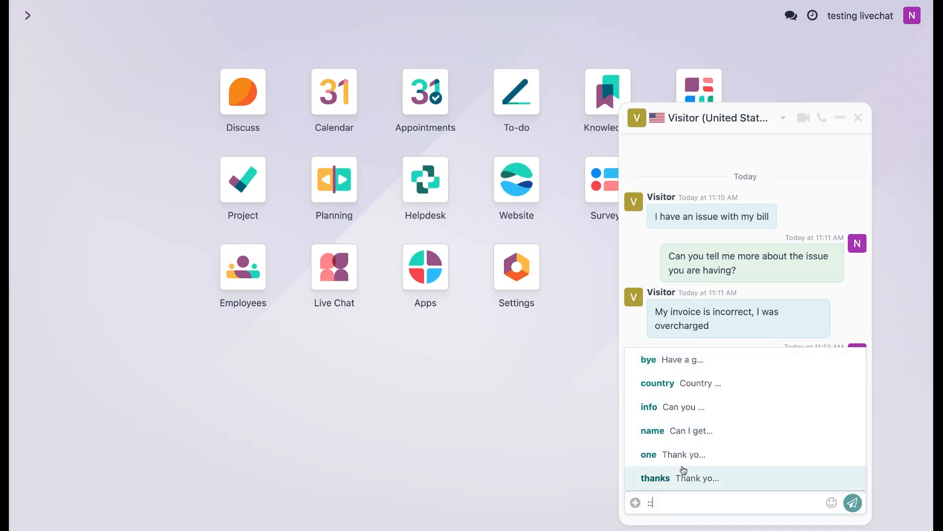
mouse_move(672, 481)
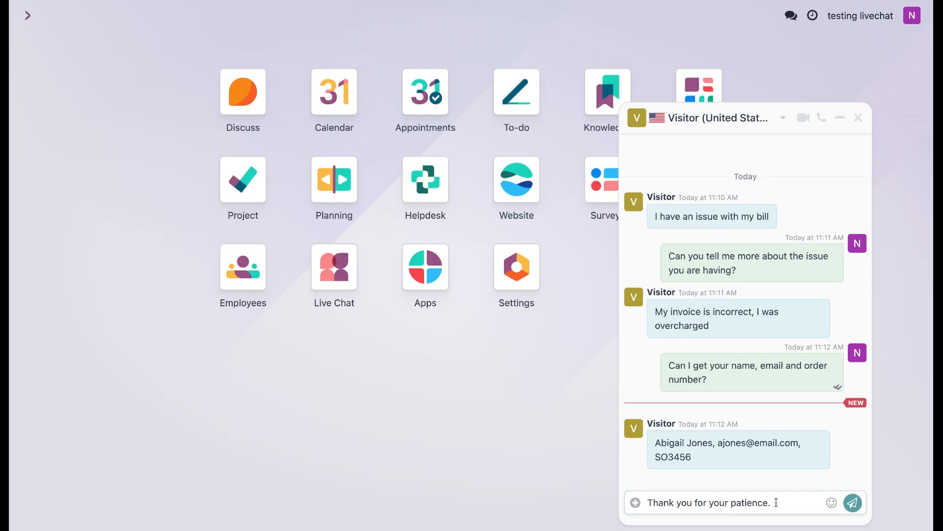
type("Some")
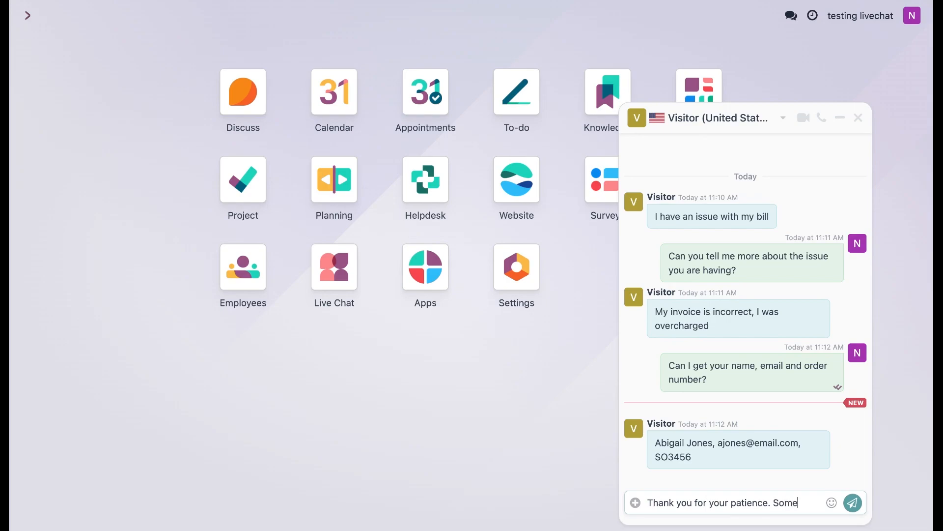
type("one will conta")
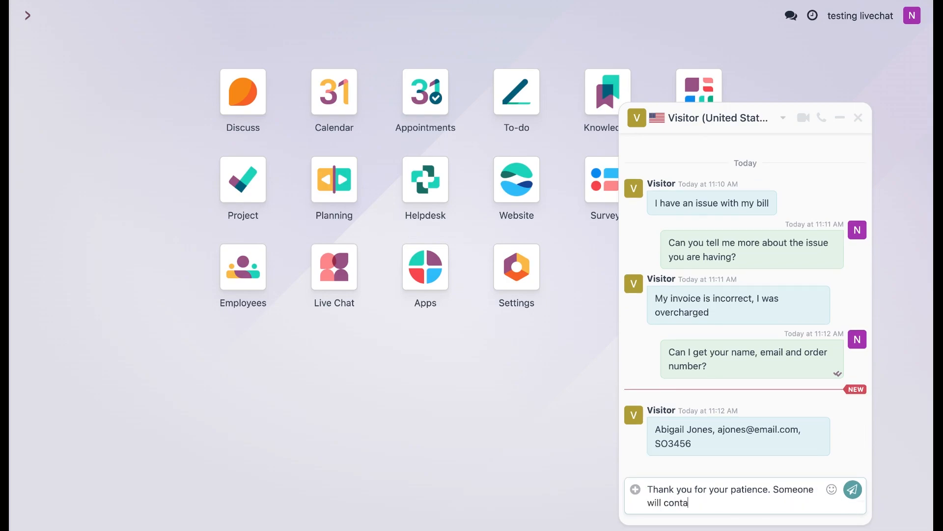
type("ct you soon!")
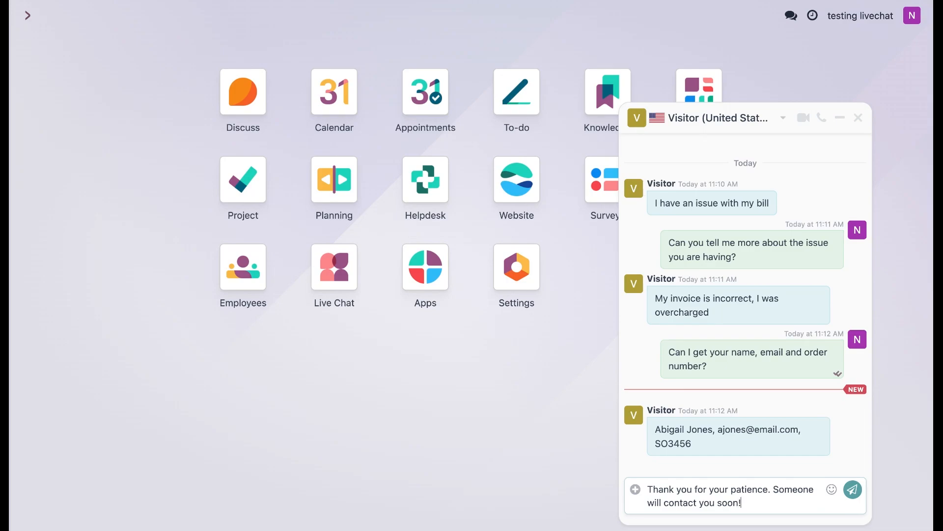
left_click(852, 488)
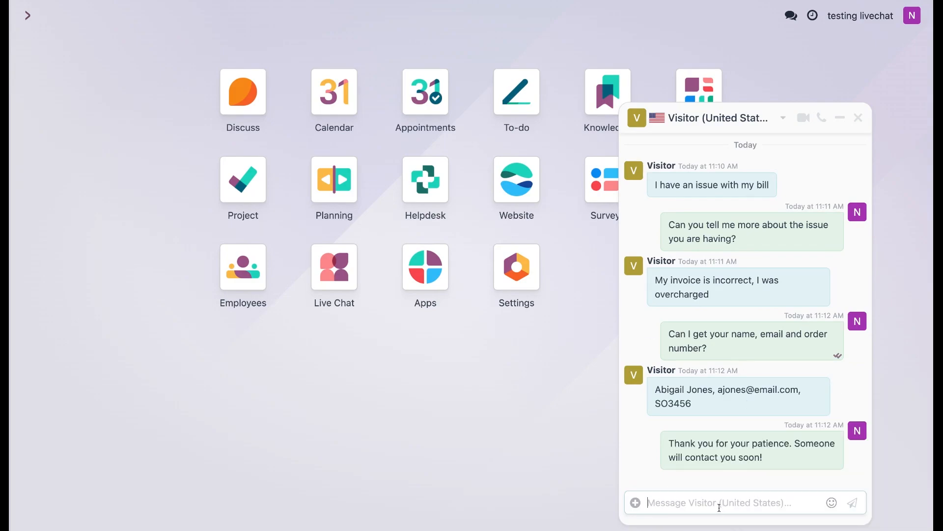
- Send '/ticket Overcharged on Invoice' in the chat to create the ticket
type("/")
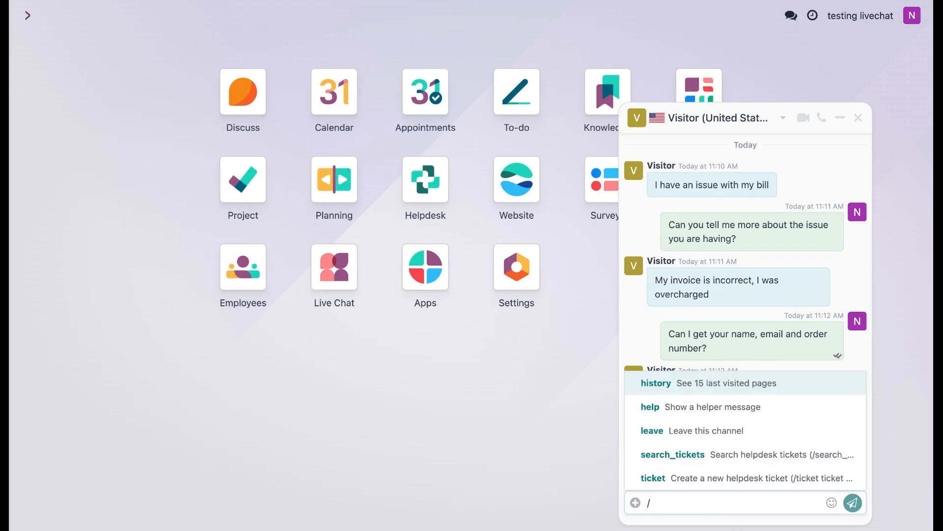
type("ticket")
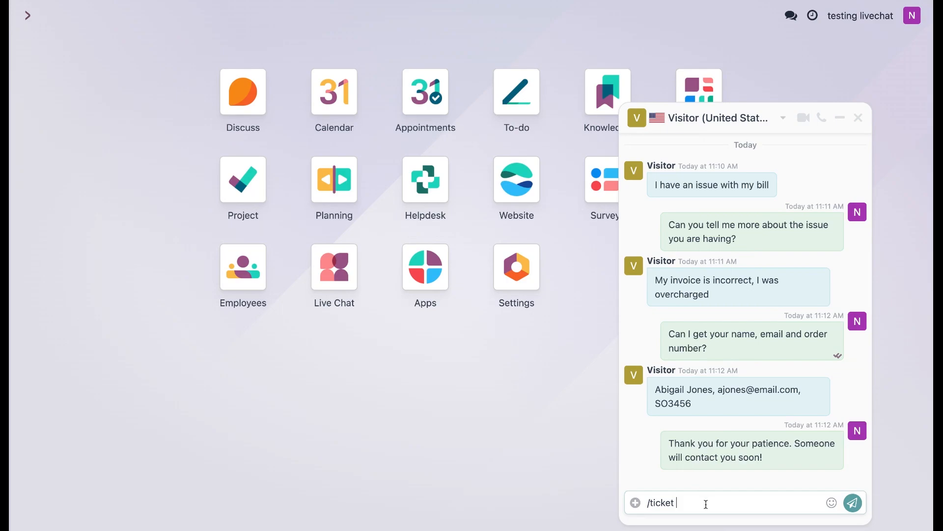
type("Overcharged on Invoice")
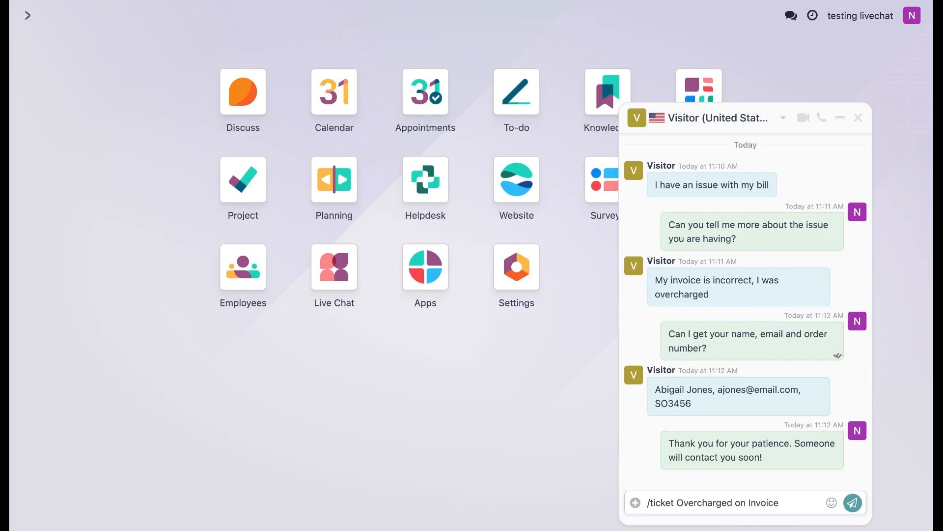
left_click(852, 502)
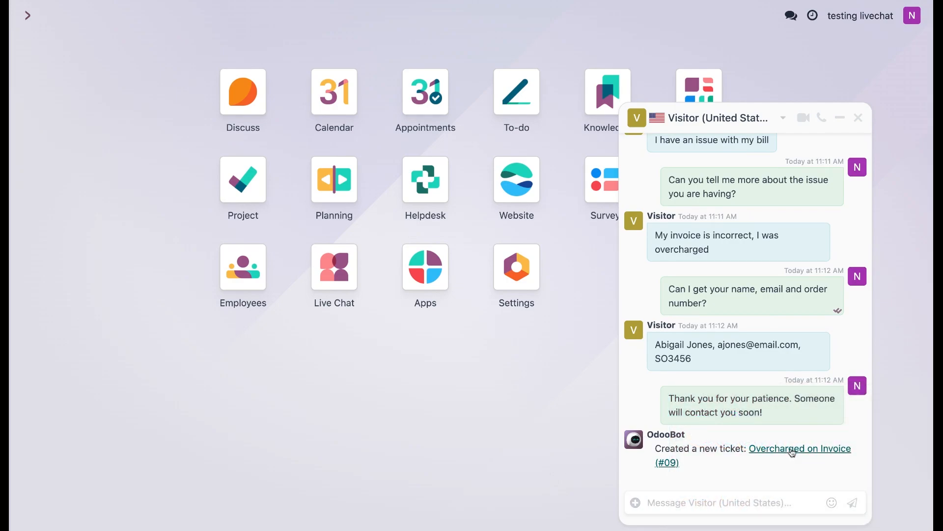
- Open the Overcharged on Invoice ticket (#09) from OdooBot's link
left_click(799, 449)
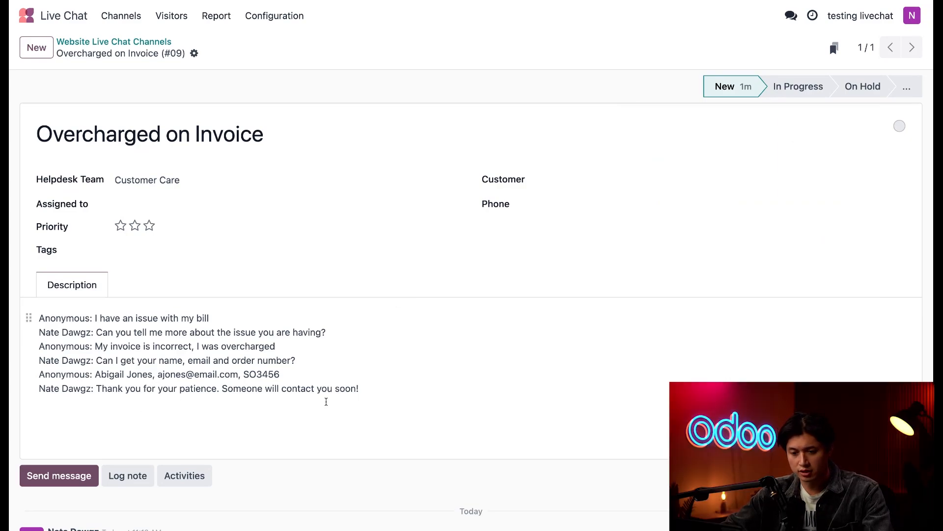
mouse_move(482, 330)
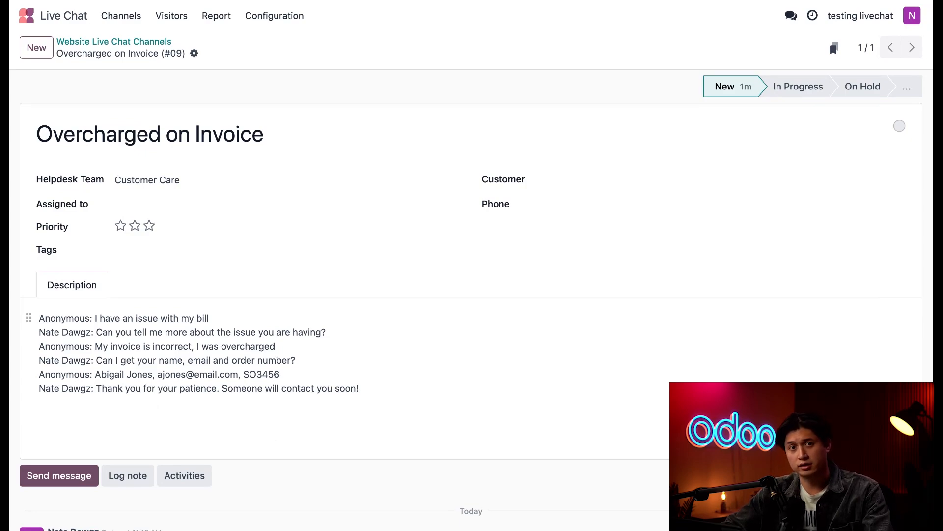
mouse_move(303, 289)
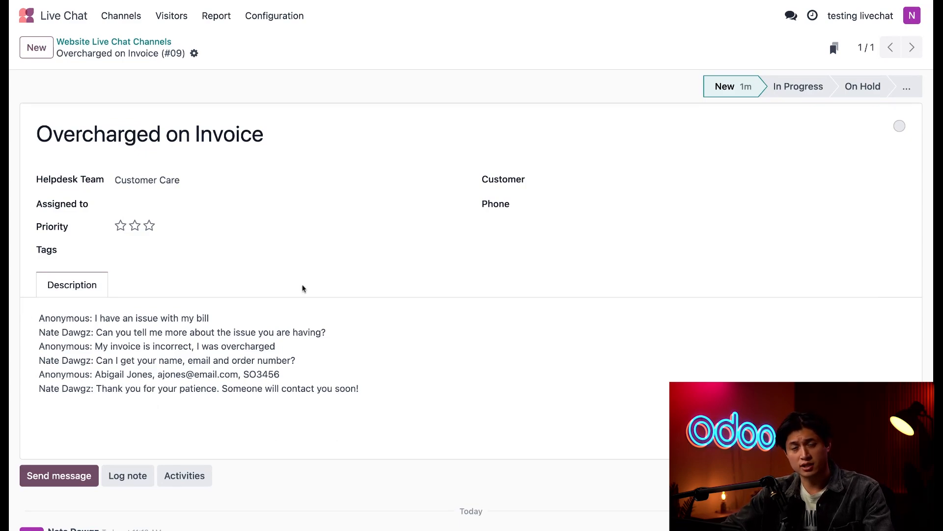
mouse_move(216, 263)
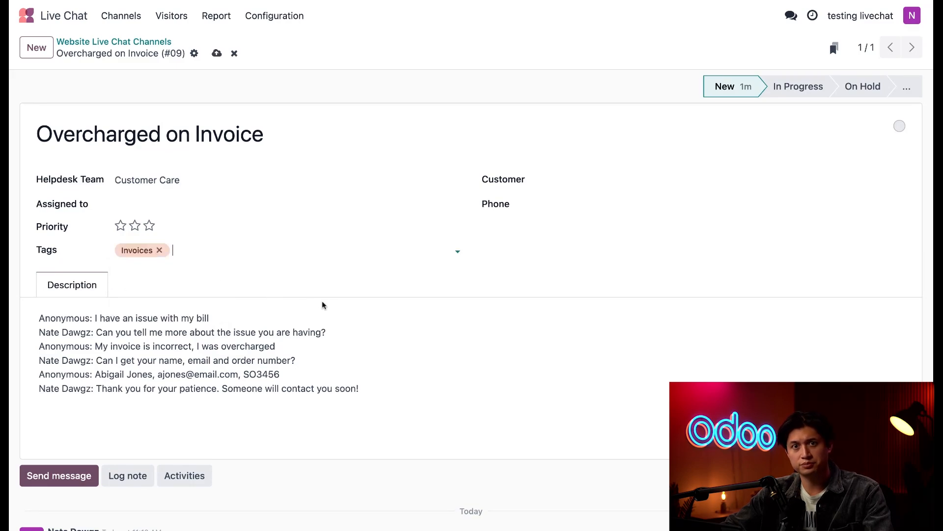
mouse_move(332, 301)
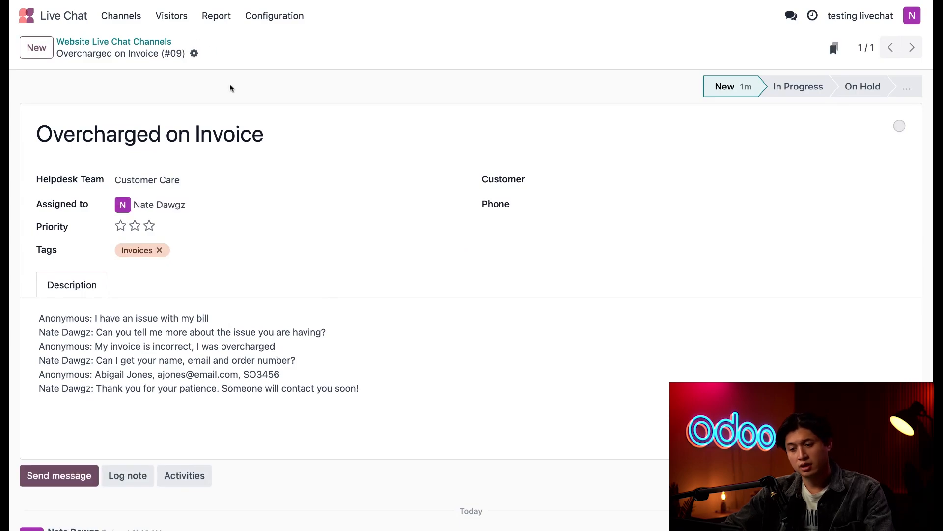
mouse_move(370, 322)
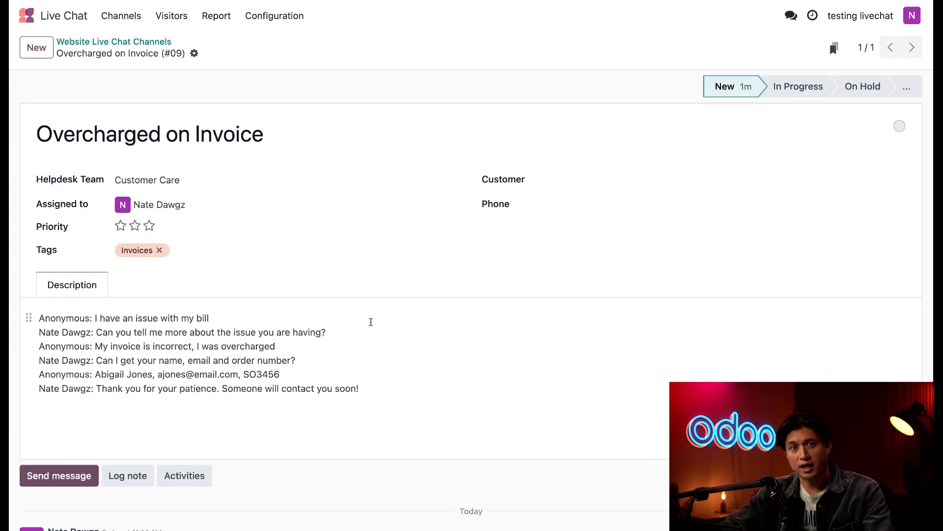